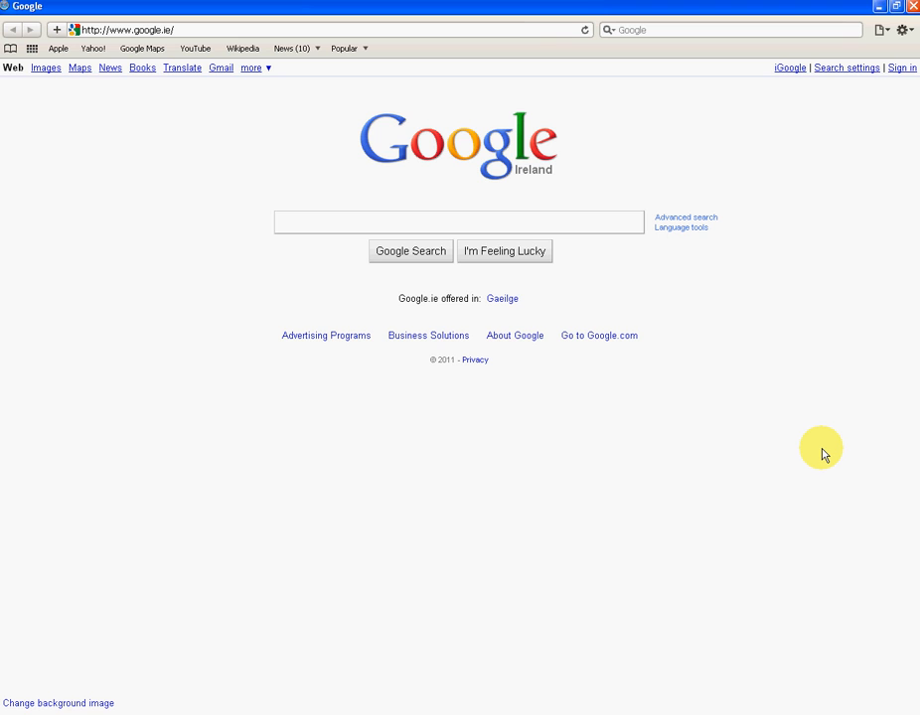
pyautogui.moveTo(823, 453)
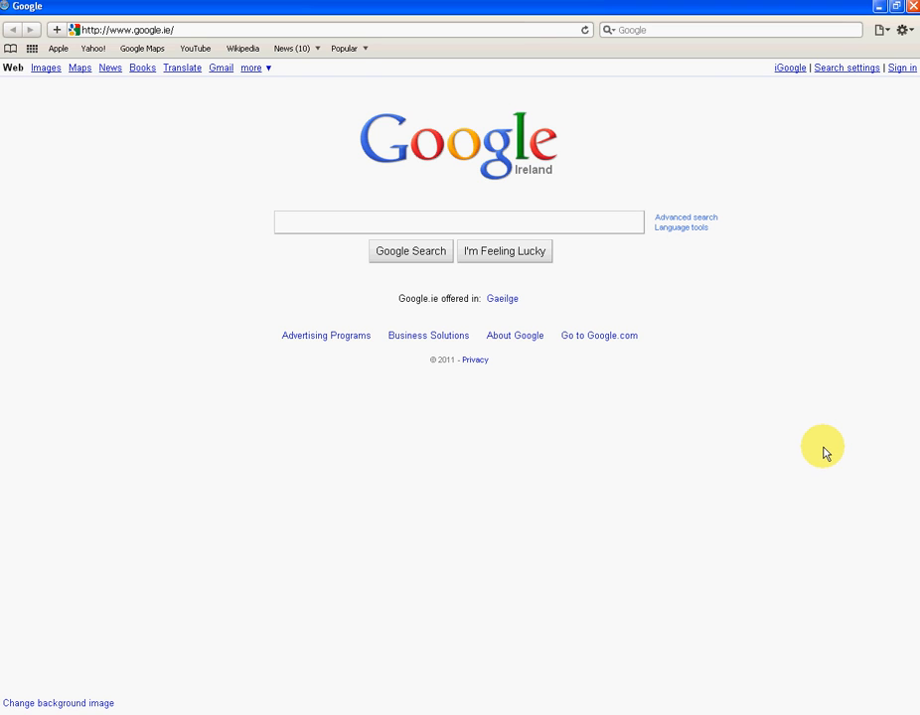
pyautogui.moveTo(715, 337)
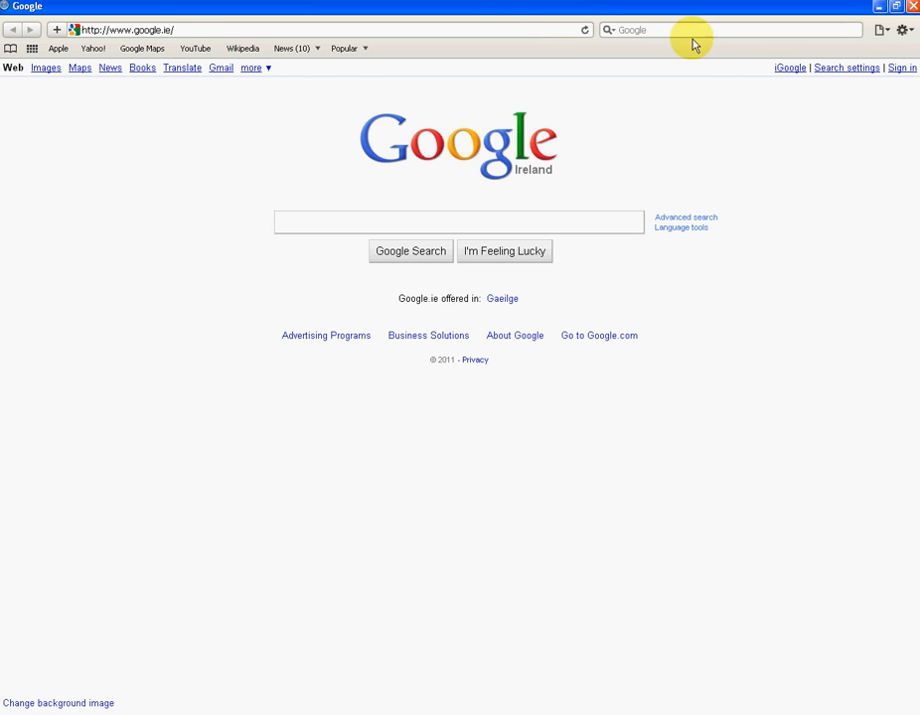
pyautogui.moveTo(473, 246)
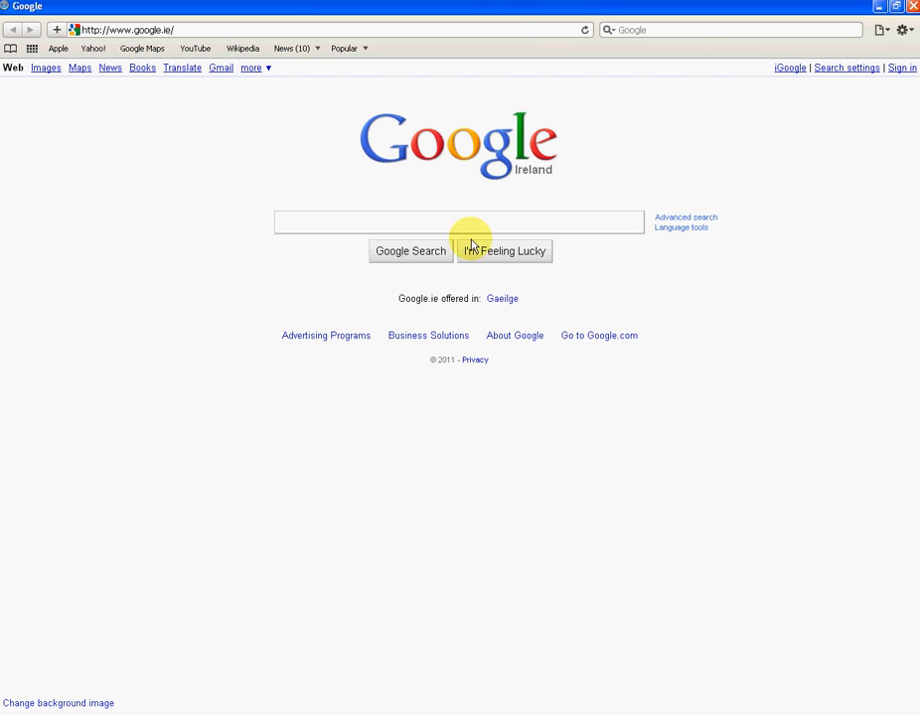
# Search Google for "flash" to list Adobe Flash Player download results.
pyautogui.write('flash')
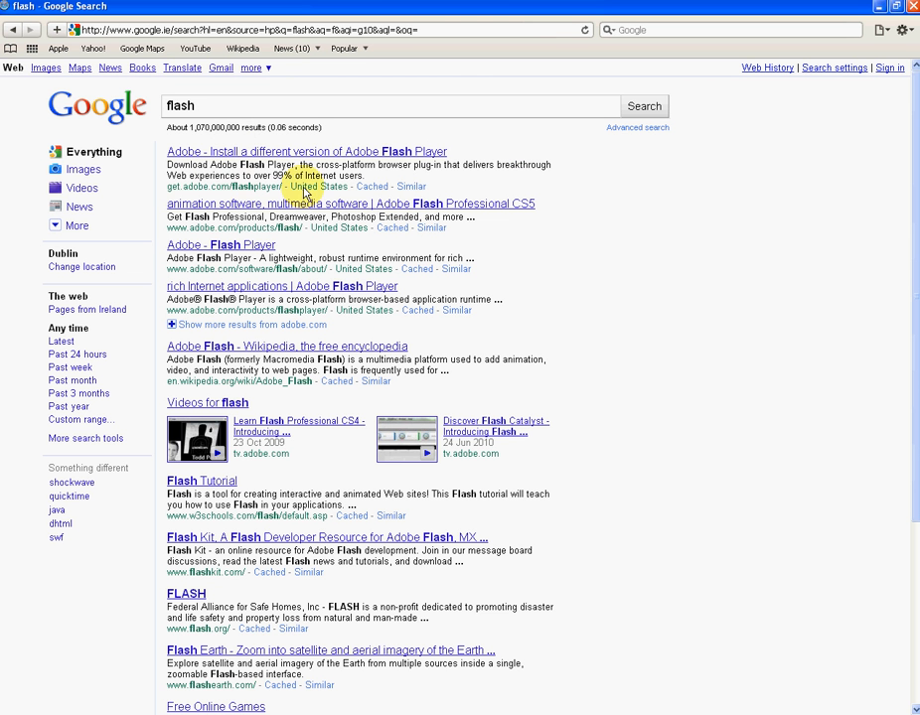
pyautogui.moveTo(260, 202)
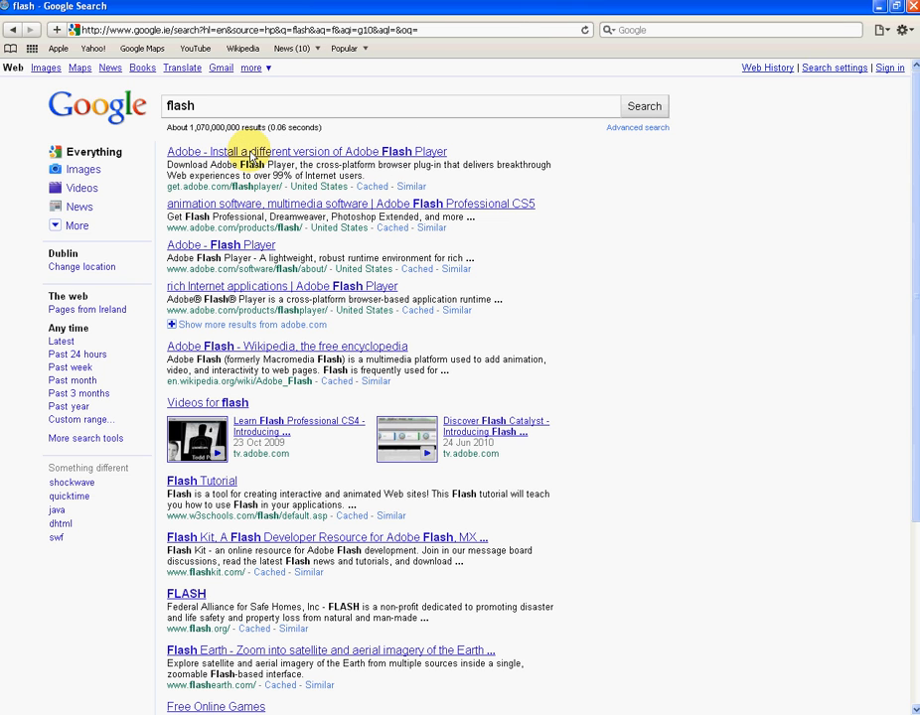
# Open the top result, Adobe's "Install a different version of Flash Player" page.
pyautogui.click(236, 151)
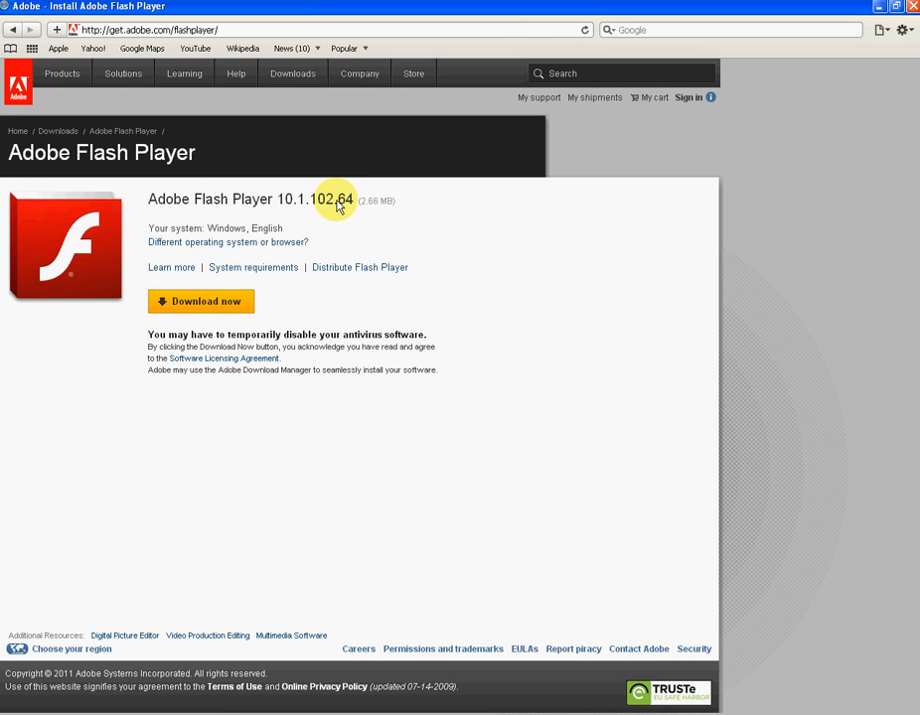
pyautogui.moveTo(368, 217)
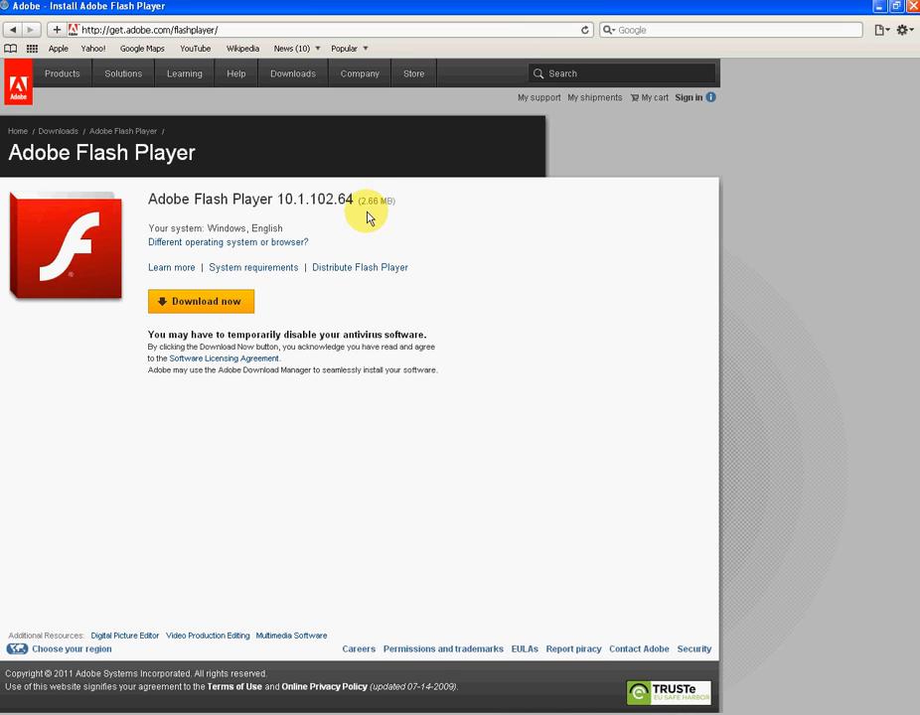
pyautogui.moveTo(363, 210)
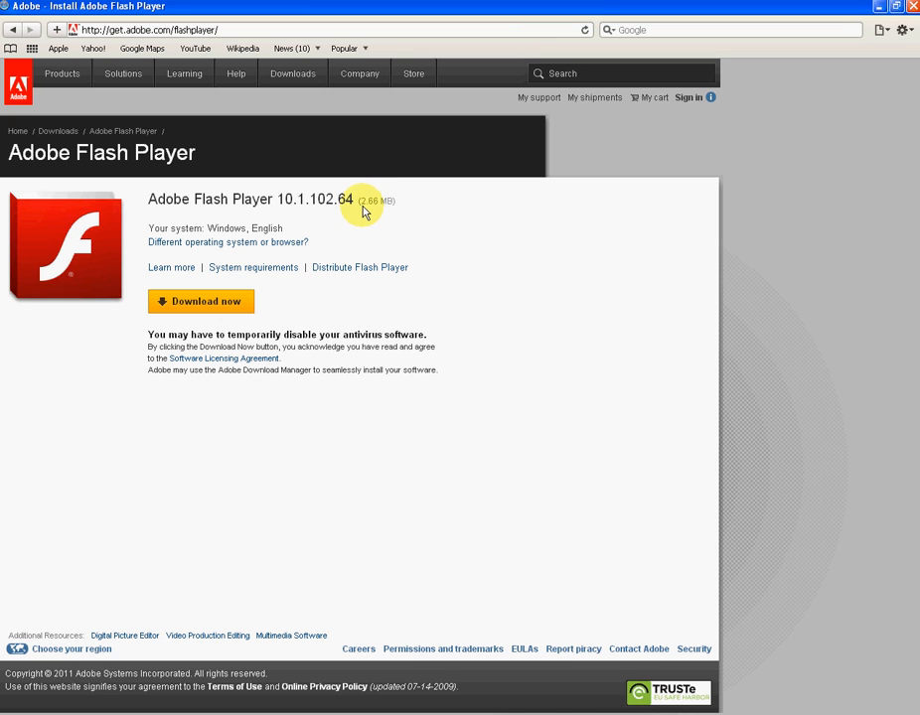
pyautogui.moveTo(373, 219)
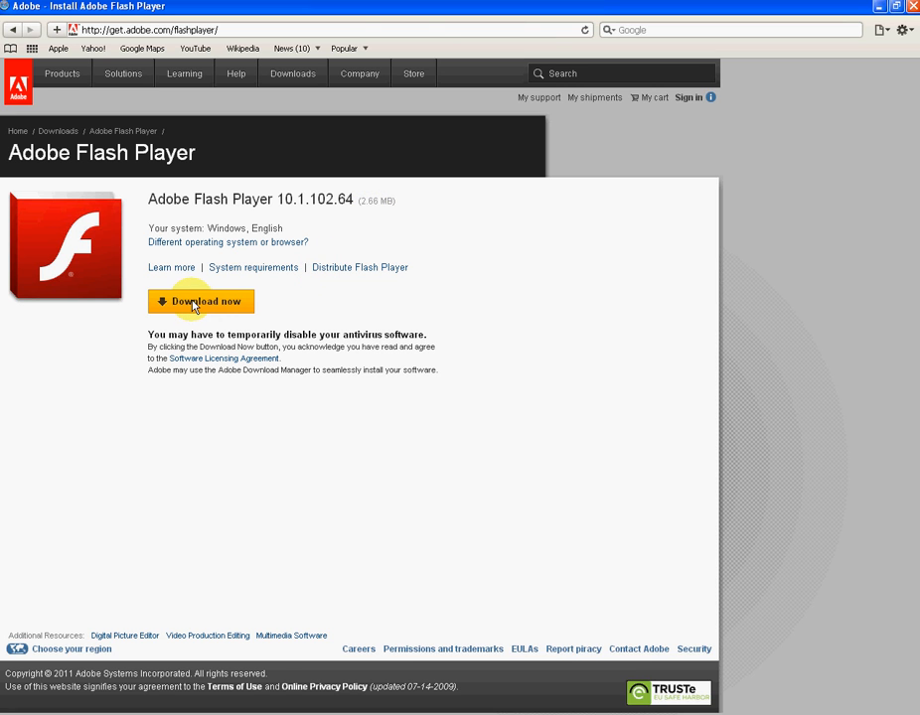
# Download the Flash Player 10.1 installer and run it past both security warnings.
pyautogui.click(202, 302)
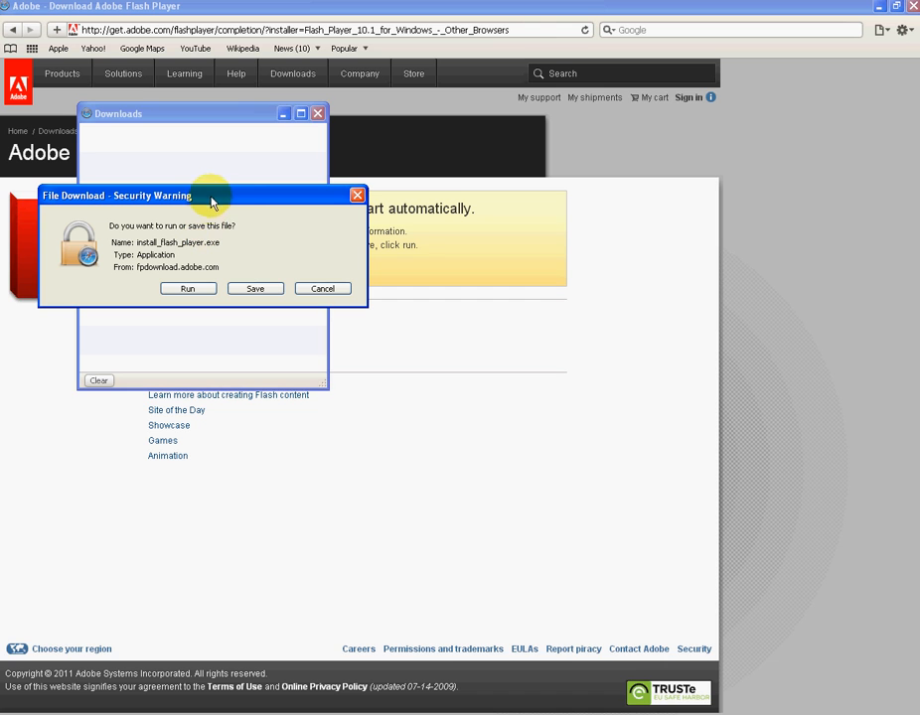
pyautogui.moveTo(457, 216)
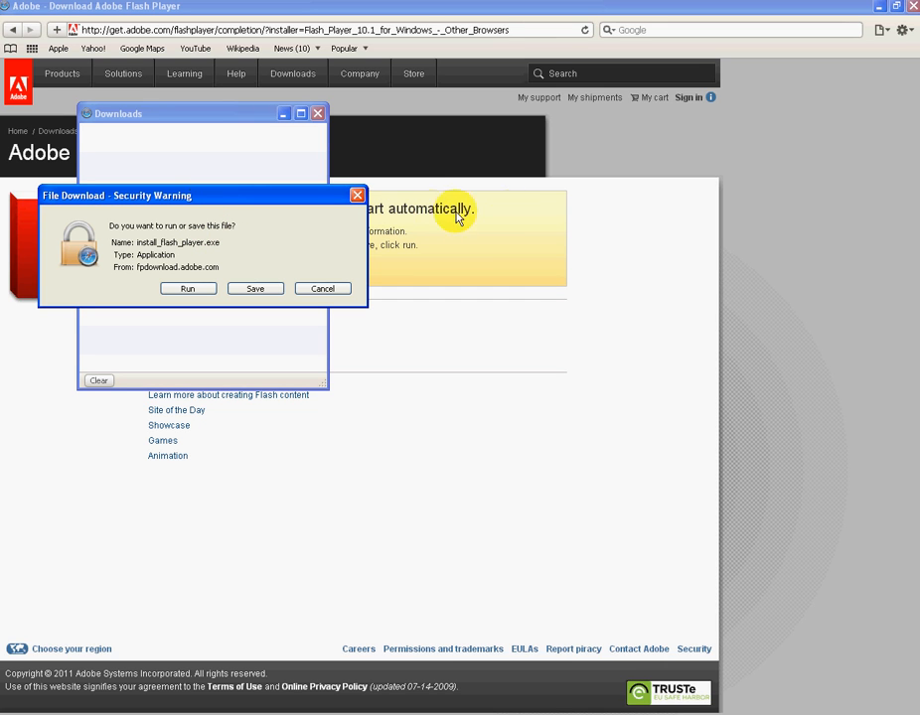
pyautogui.moveTo(90, 211)
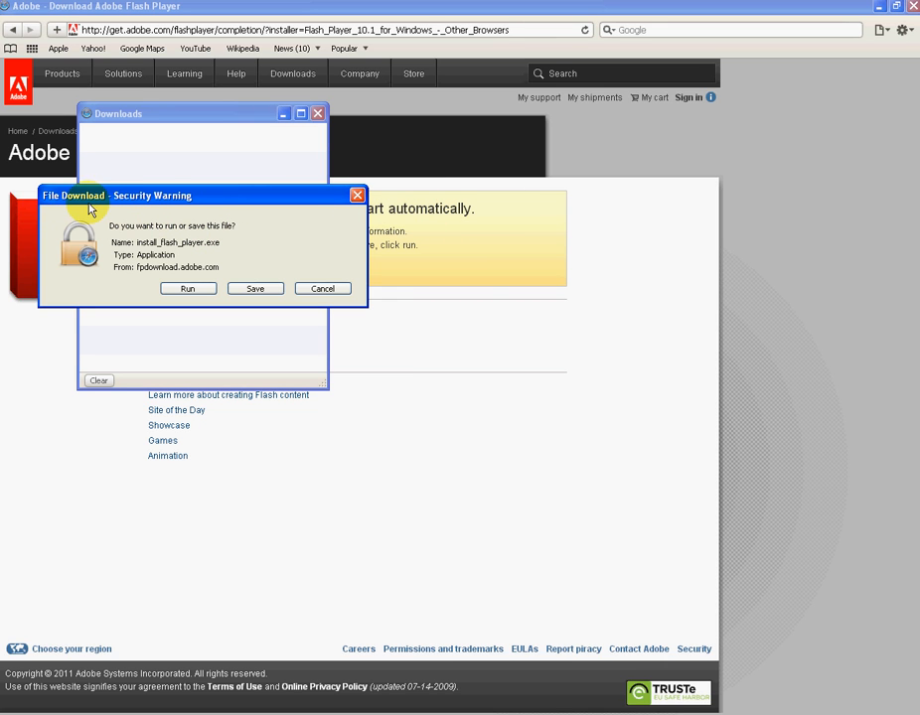
pyautogui.moveTo(170, 262)
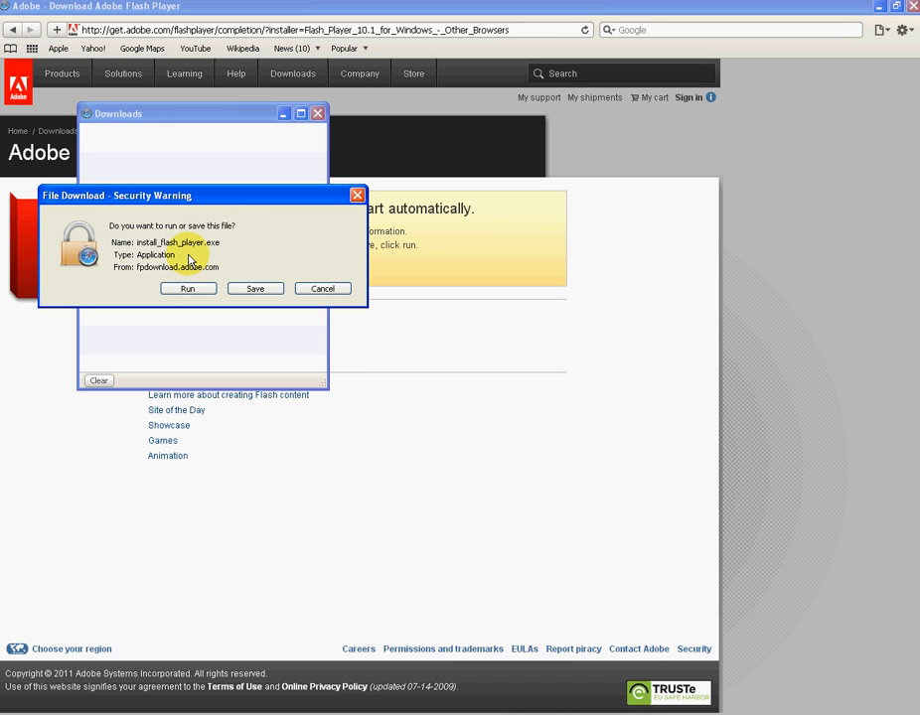
pyautogui.moveTo(211, 258)
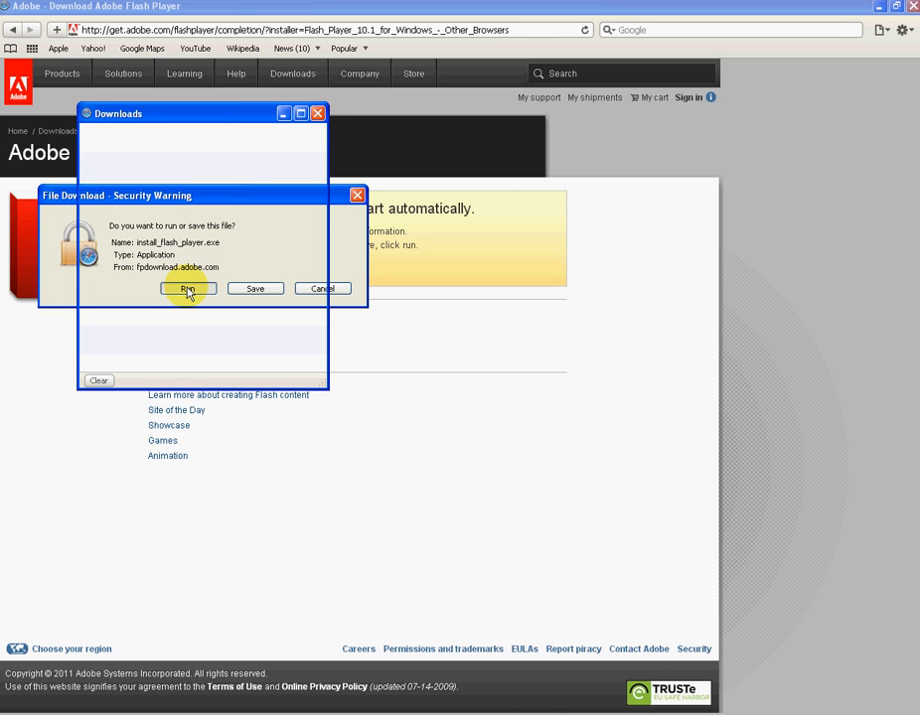
pyautogui.click(187, 288)
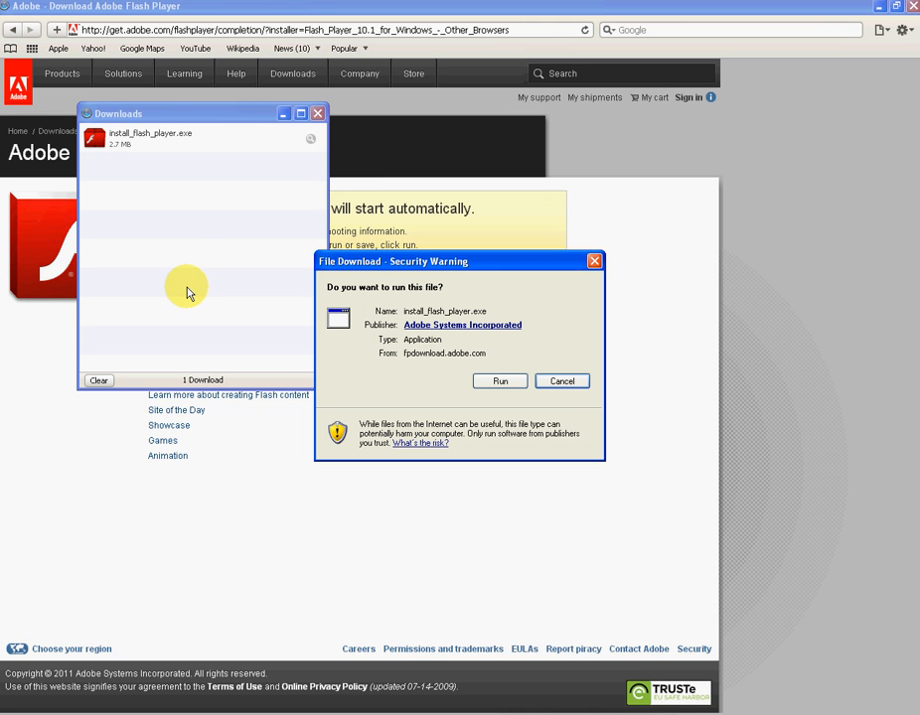
pyautogui.moveTo(393, 275)
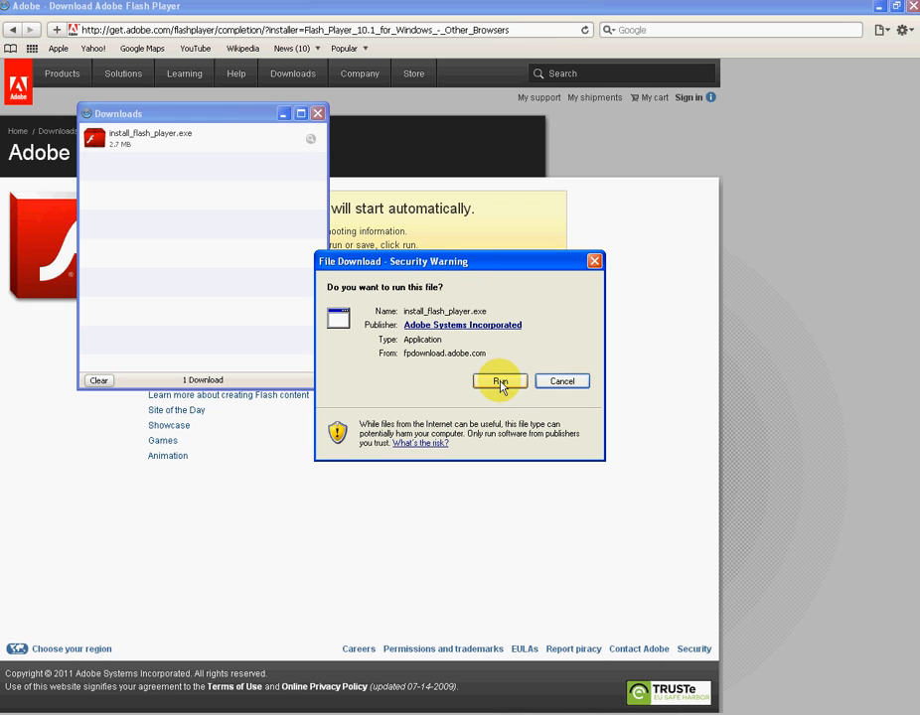
pyautogui.click(499, 382)
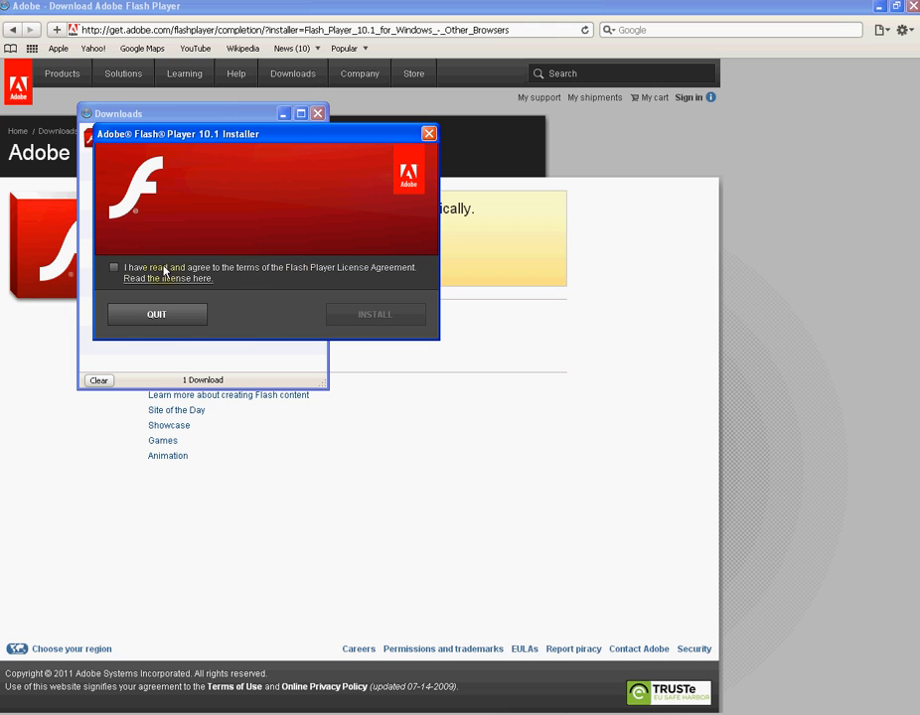
# Accept the Flash Player licence agreement and start the installation.
pyautogui.click(115, 266)
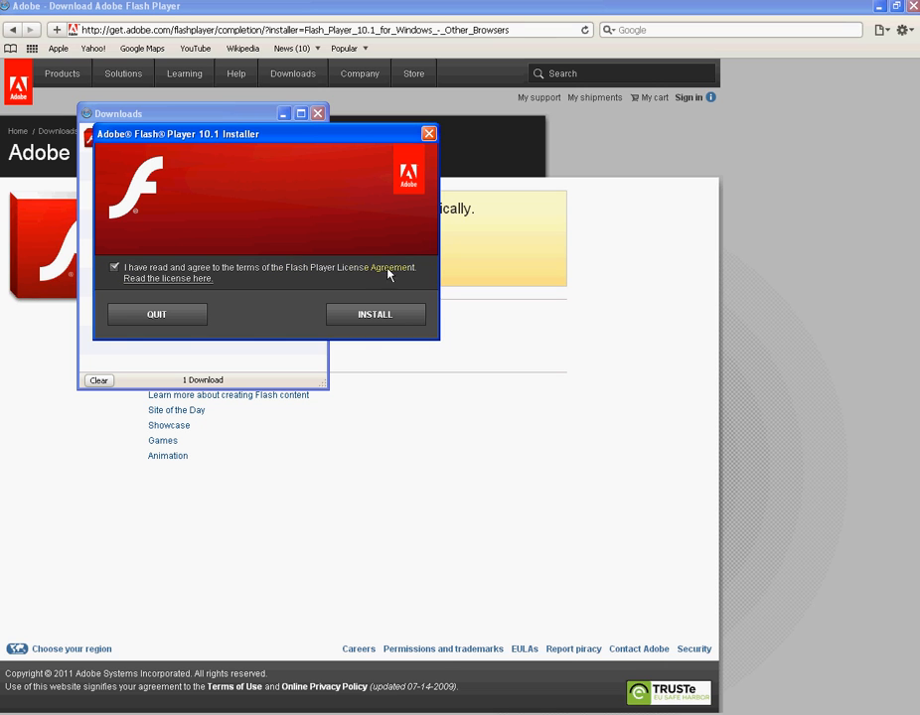
pyautogui.moveTo(375, 313)
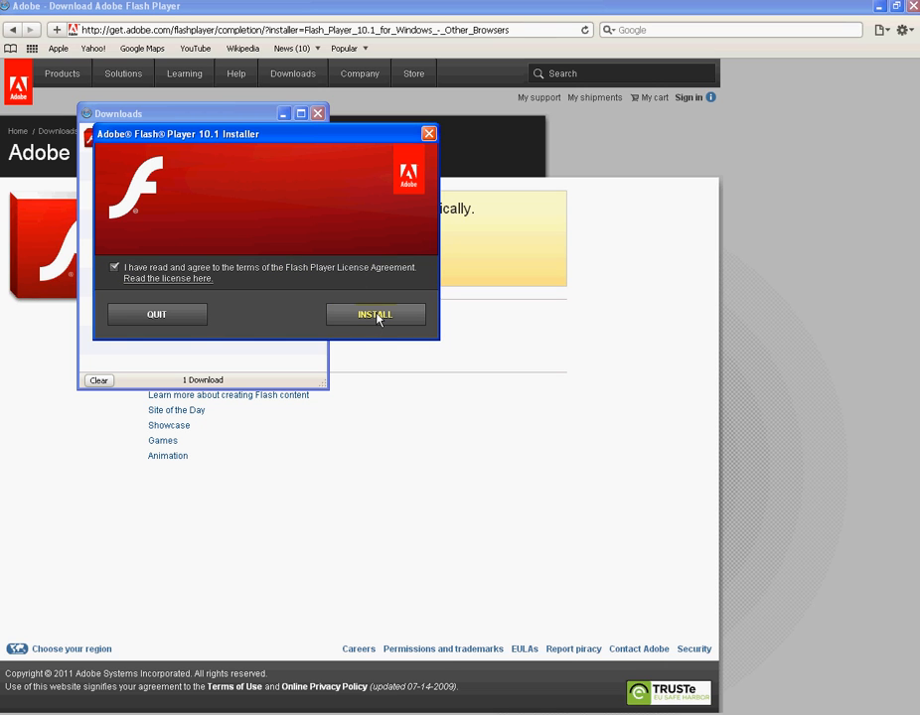
pyautogui.click(374, 314)
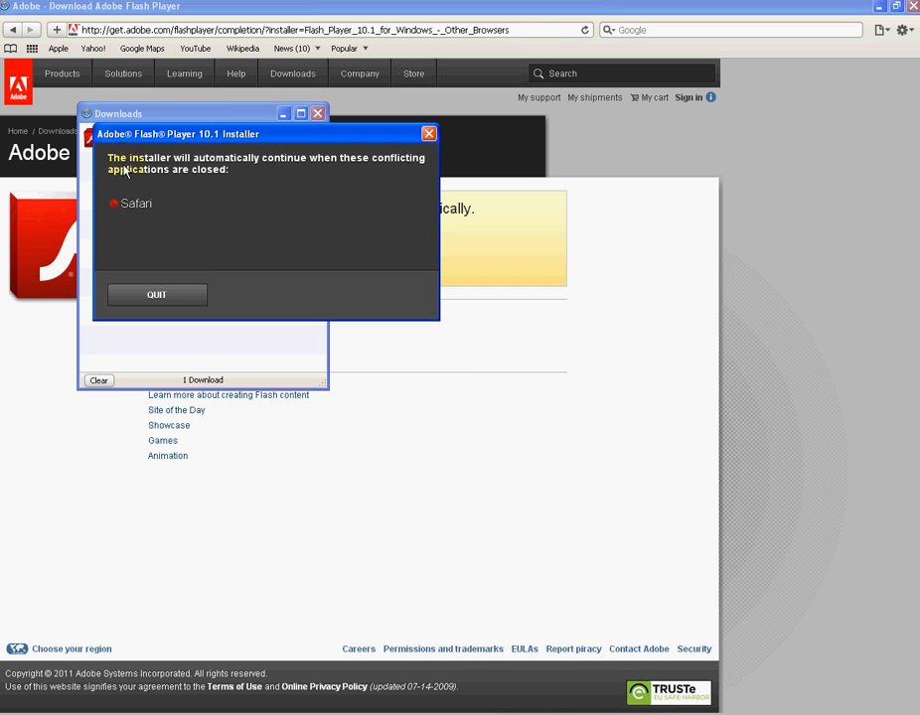
pyautogui.moveTo(121, 167)
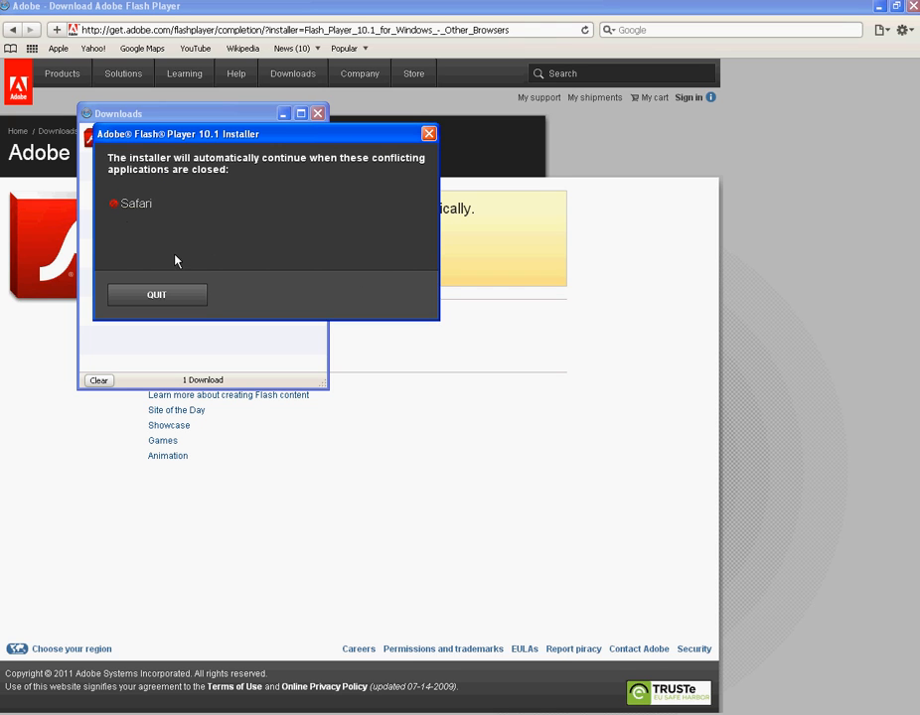
pyautogui.moveTo(259, 198)
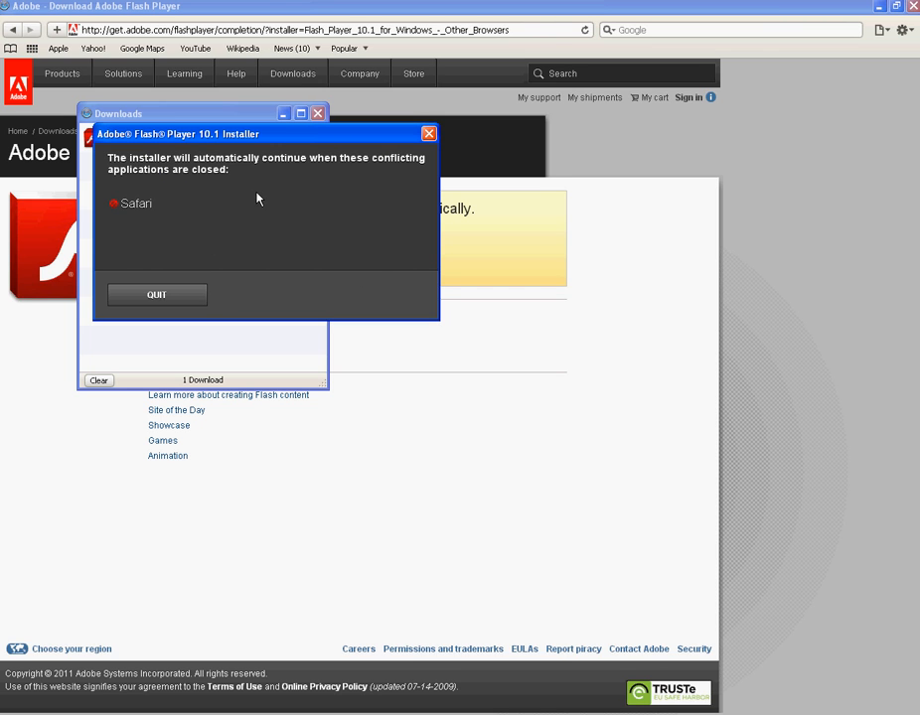
pyautogui.moveTo(250, 197)
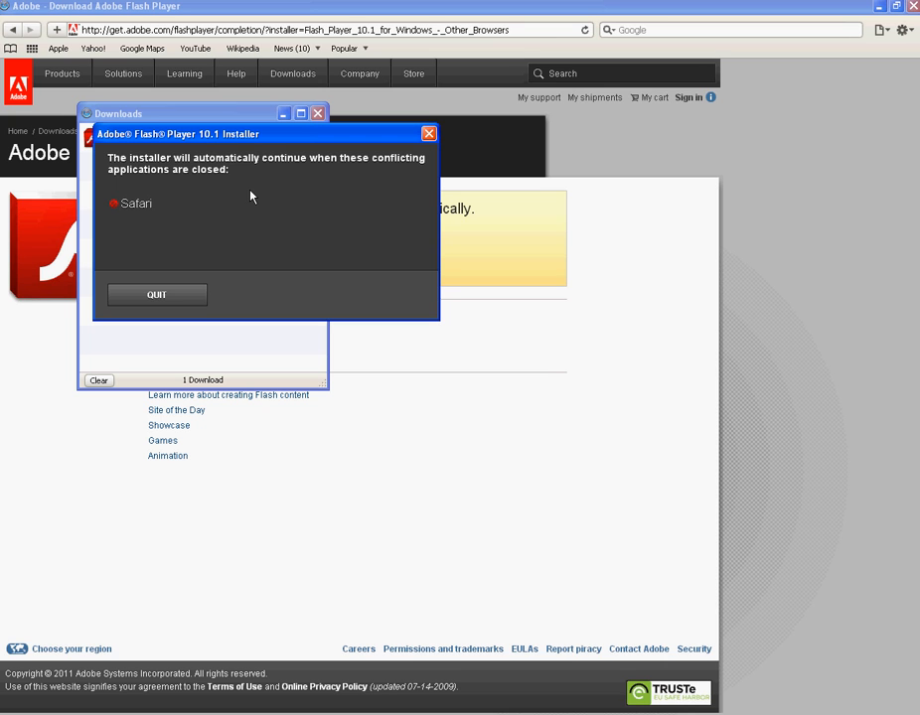
pyautogui.moveTo(705, 179)
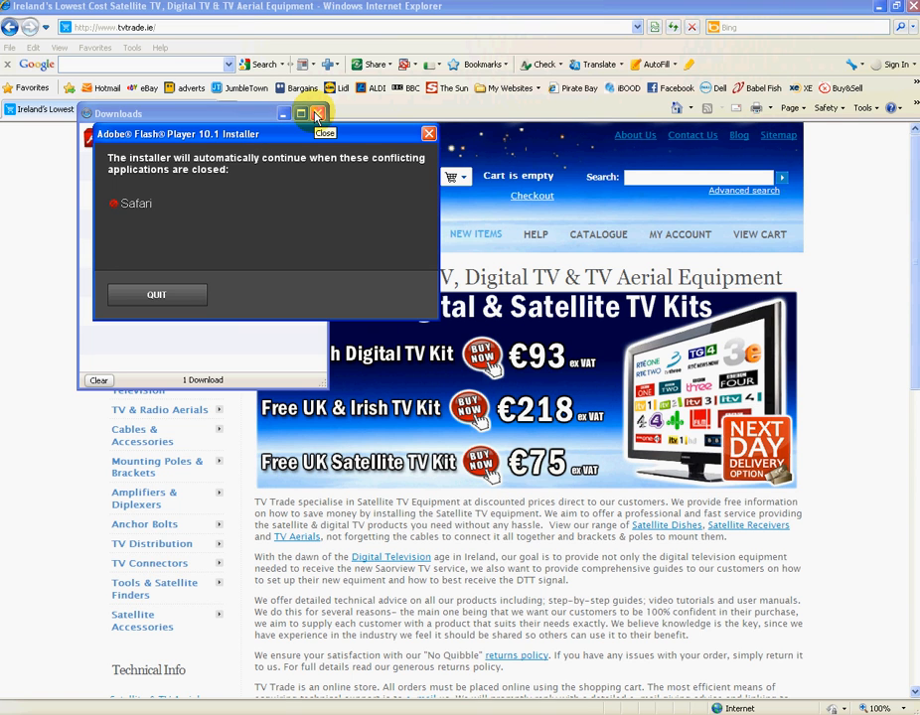
# Close the leftover Safari window, let installation complete and dismiss the installer with Done.
pyautogui.click(318, 111)
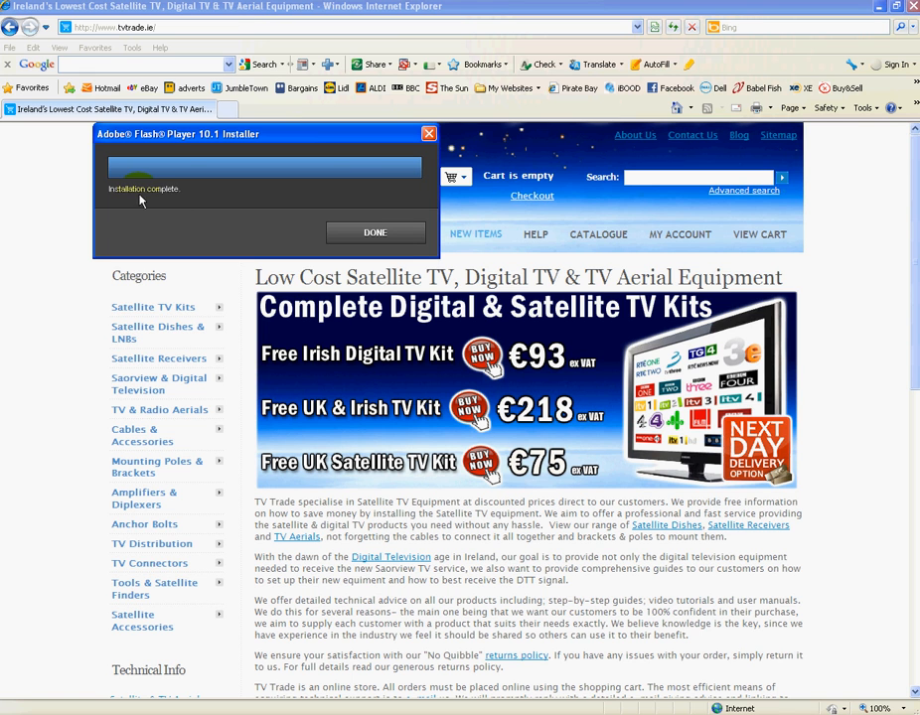
pyautogui.click(373, 233)
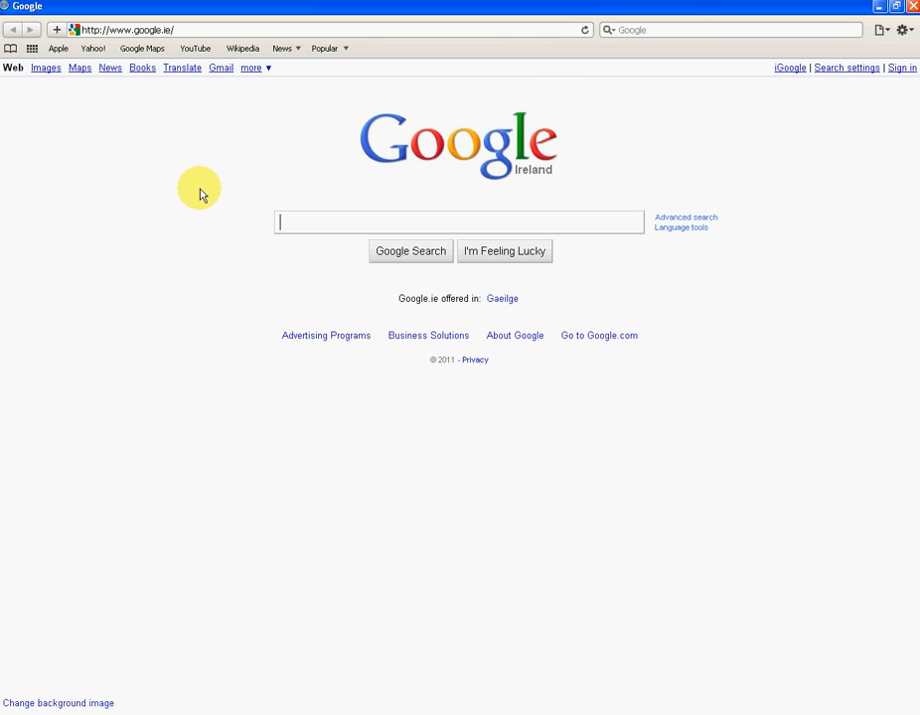
pyautogui.moveTo(321, 179)
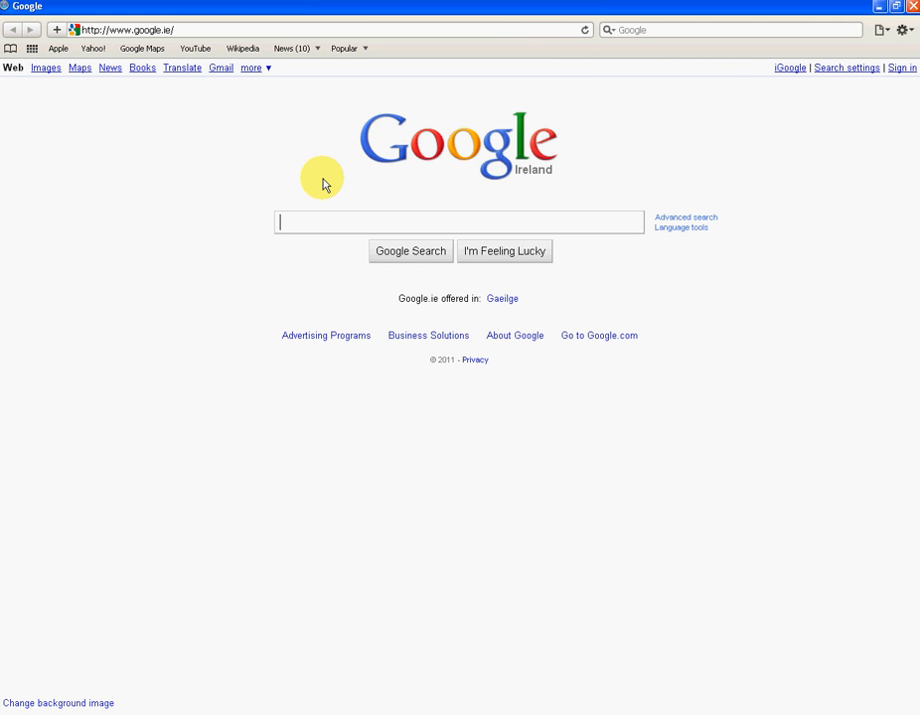
# Search Google for tvtrade.ie and open the TVTrade site from the top result.
pyautogui.write('tvt')
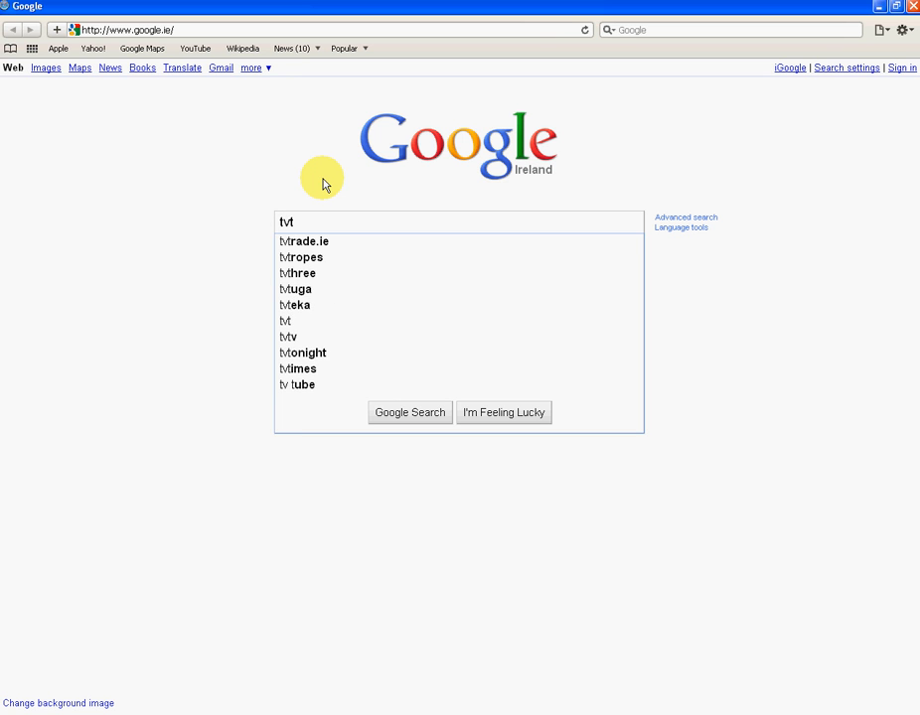
pyautogui.write('rad')
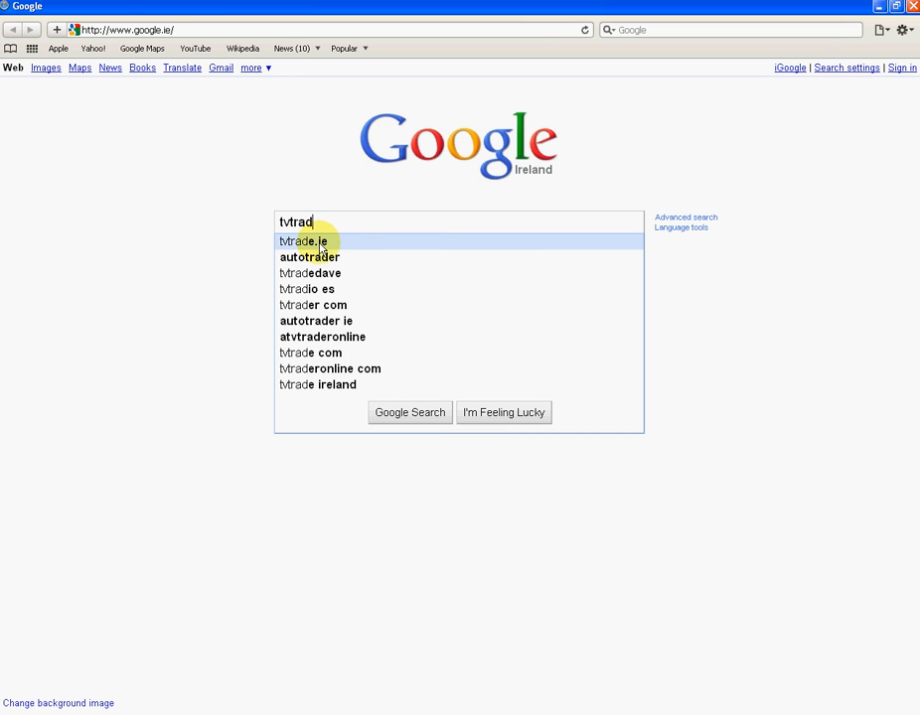
pyautogui.click(306, 243)
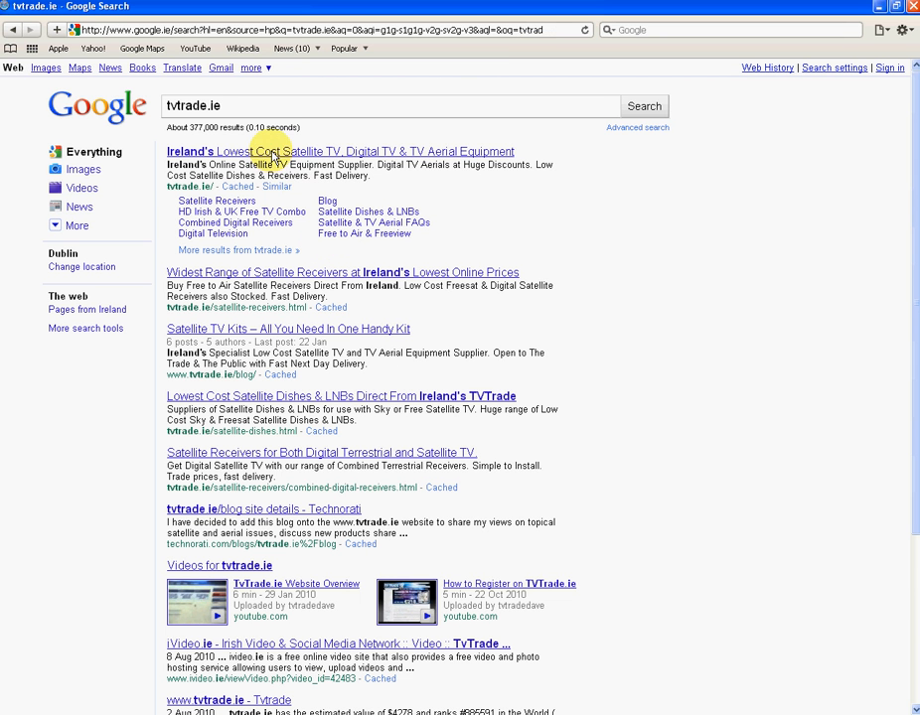
pyautogui.click(342, 151)
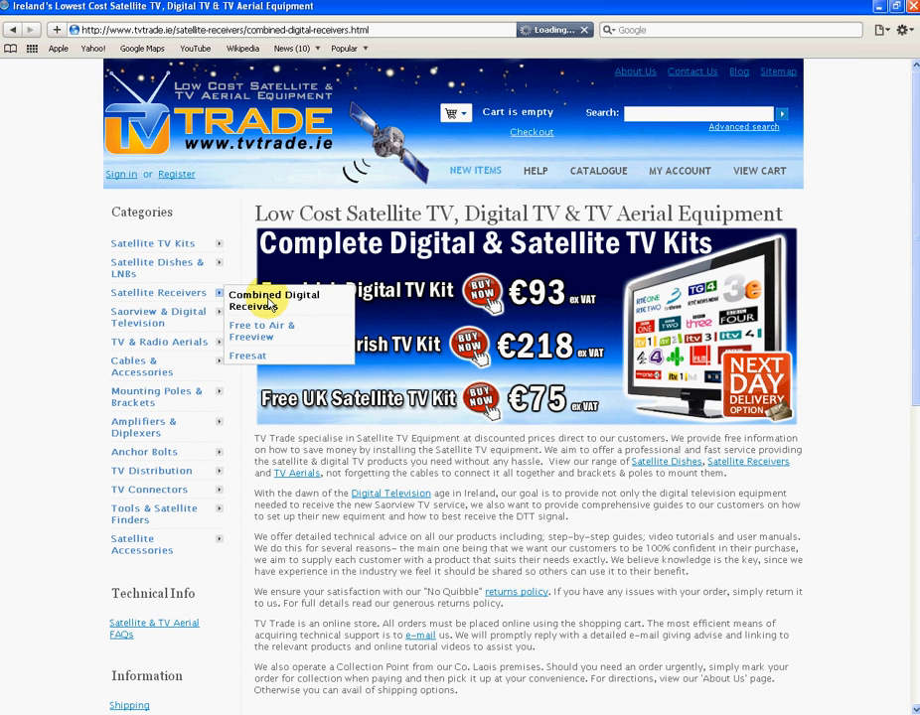
# Go to Combined Digital Receivers and open the Edision Argus Mini 2 in 1 receiver page.
pyautogui.click(274, 300)
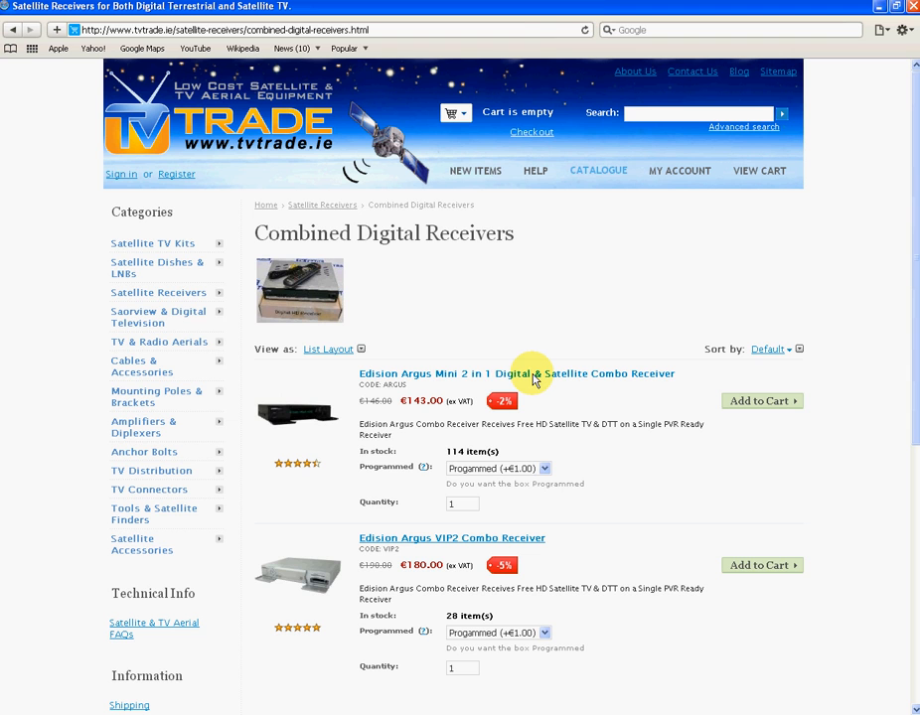
pyautogui.click(516, 374)
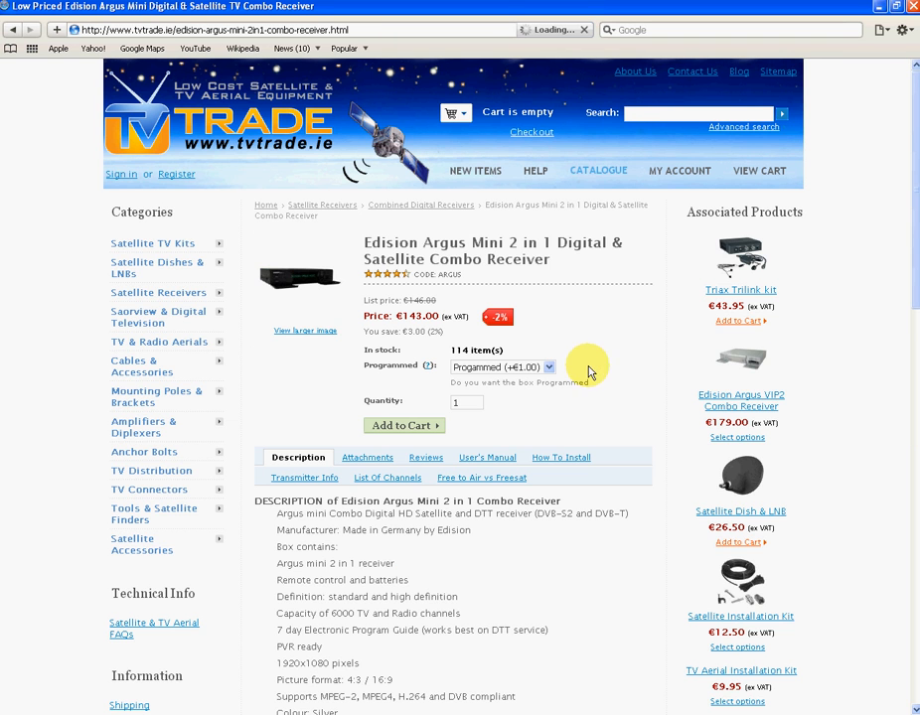
pyautogui.scroll(-3)
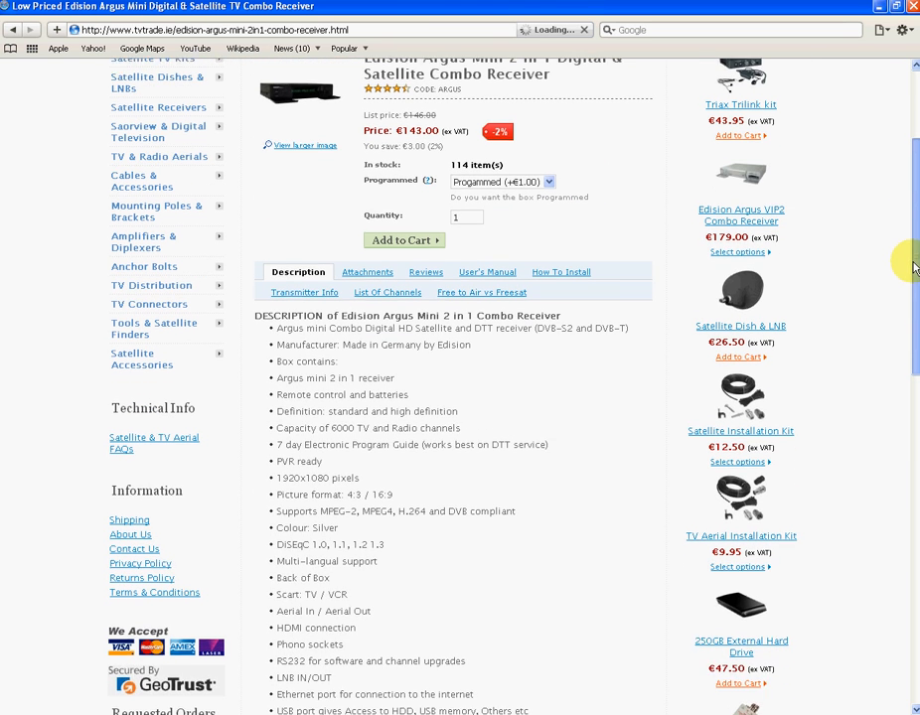
pyautogui.moveTo(157, 239)
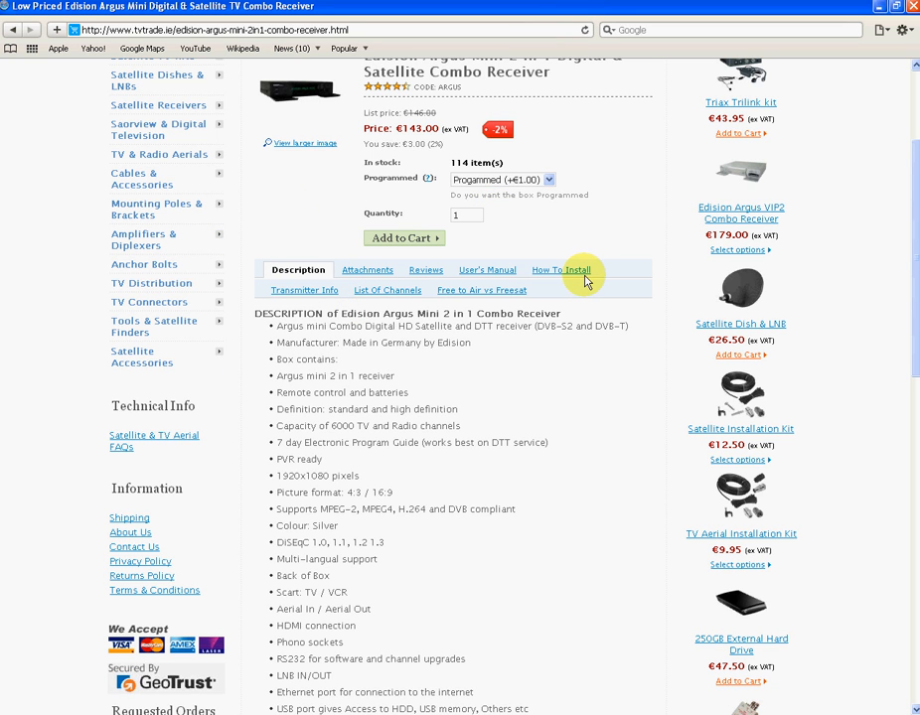
pyautogui.moveTo(370, 109)
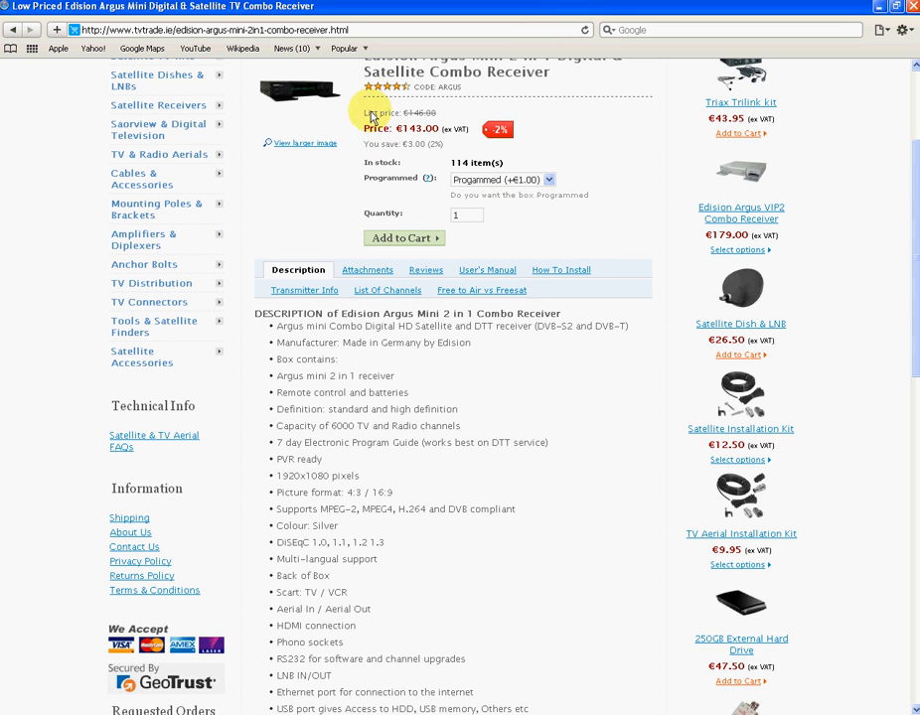
pyautogui.moveTo(398, 269)
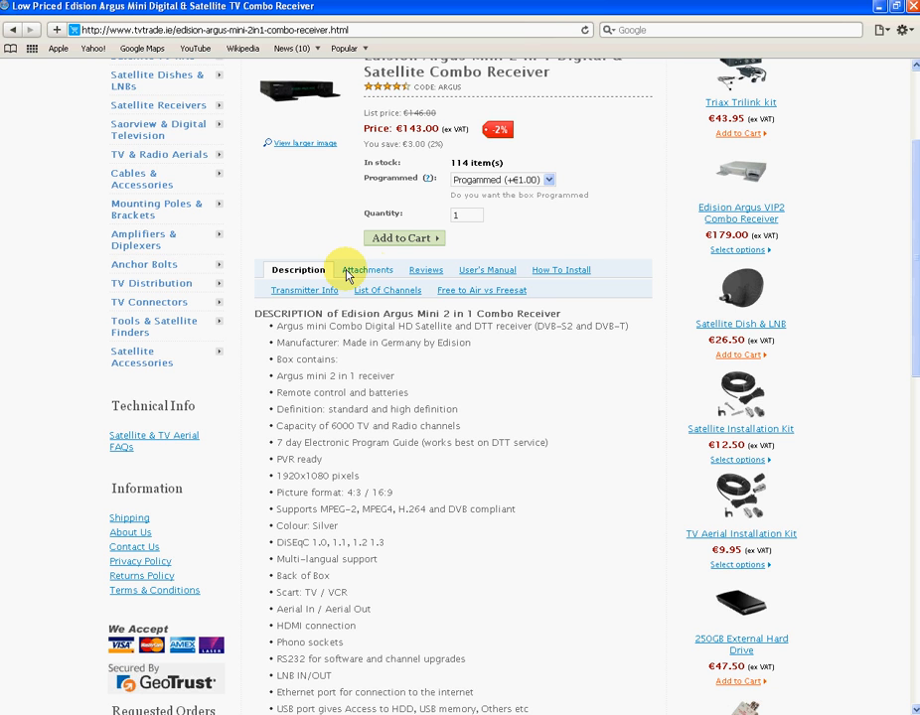
pyautogui.moveTo(576, 274)
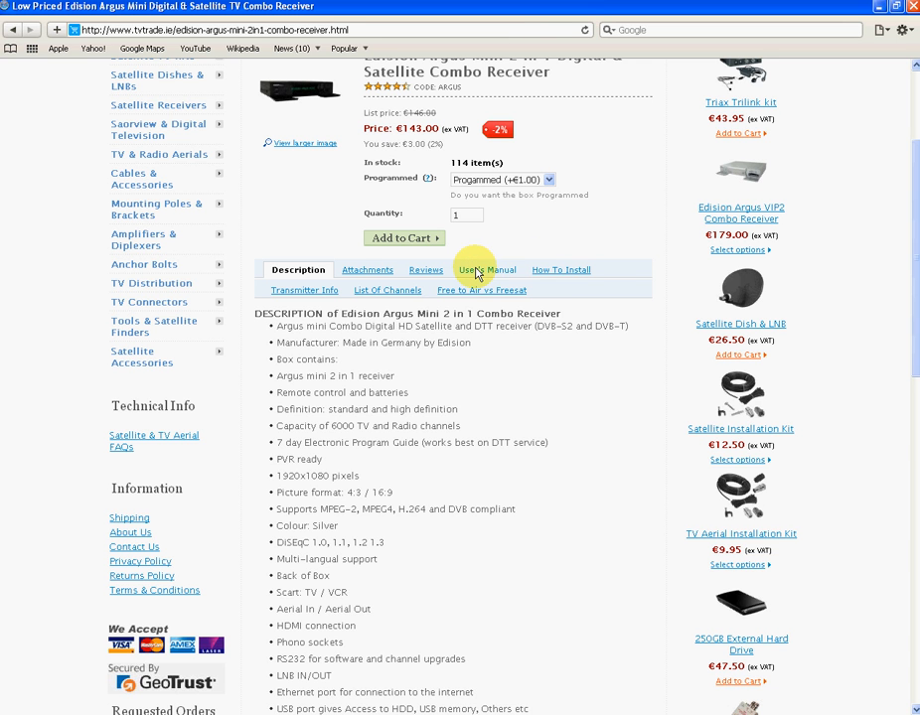
# Show the User's Manual tab and play the "How to install an Edision Argus Mini" video.
pyautogui.click(485, 270)
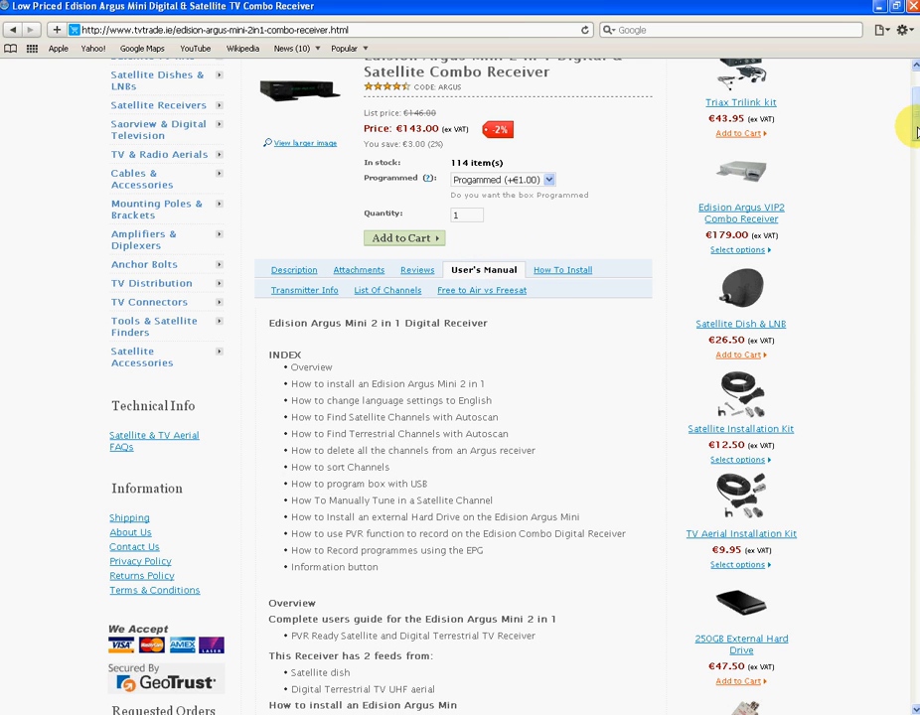
pyautogui.scroll(-3)
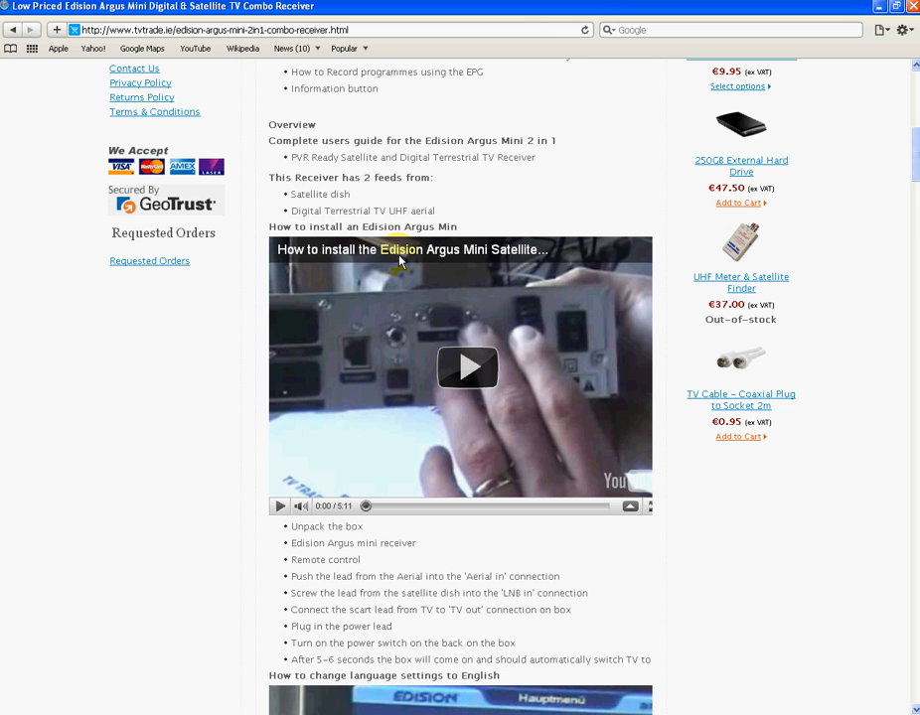
pyautogui.scroll(-3)
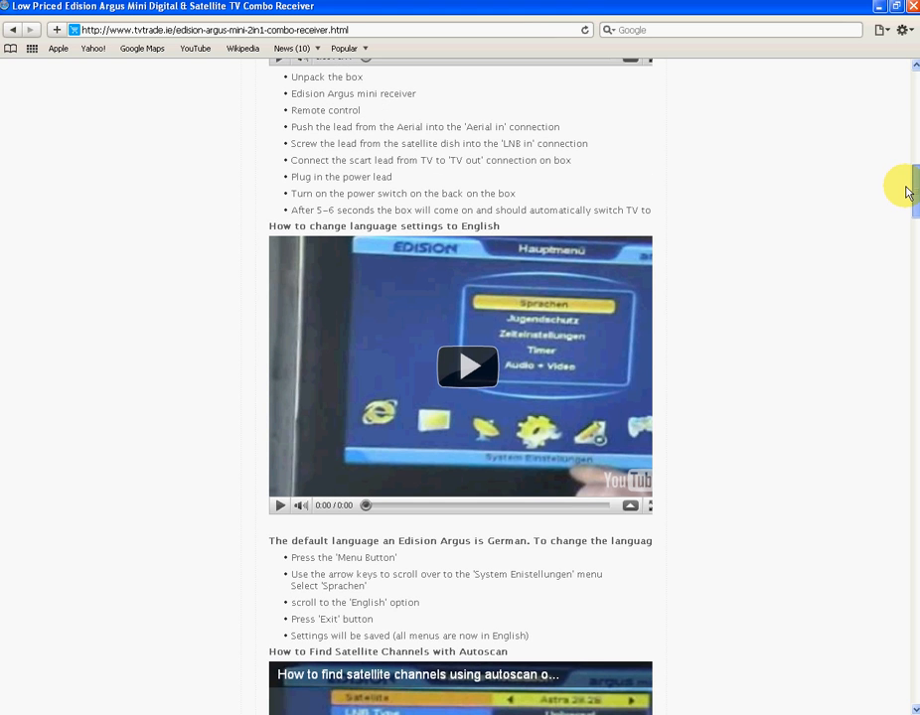
pyautogui.scroll(-3)
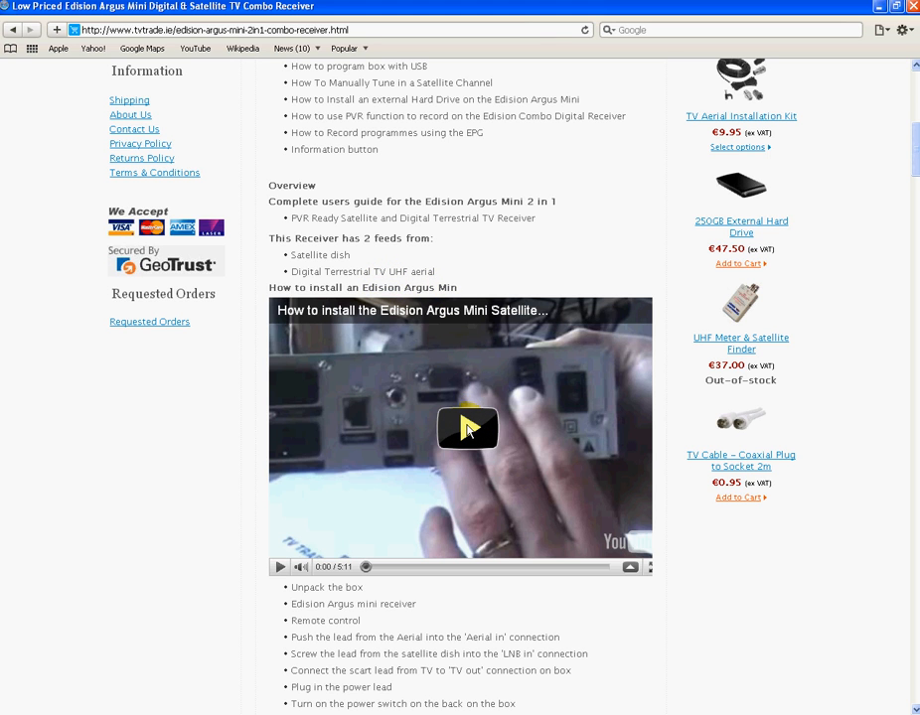
pyautogui.click(466, 430)
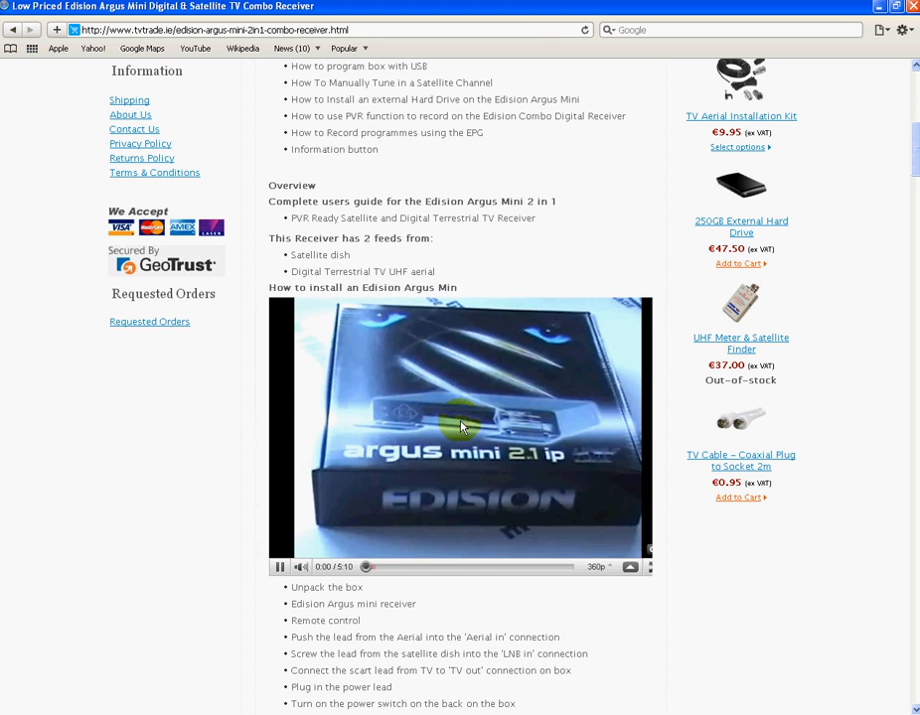